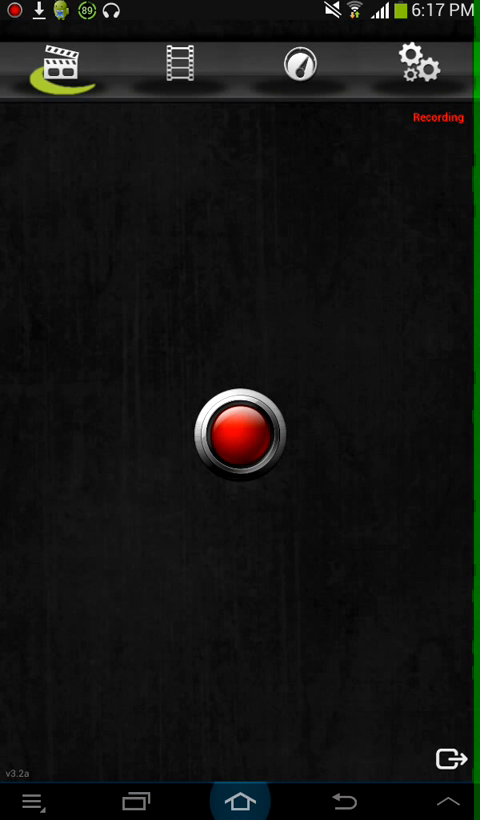
Leave the recorder, switch to 4shared from recent apps, and bring up its public file search.
left_click(240, 801)
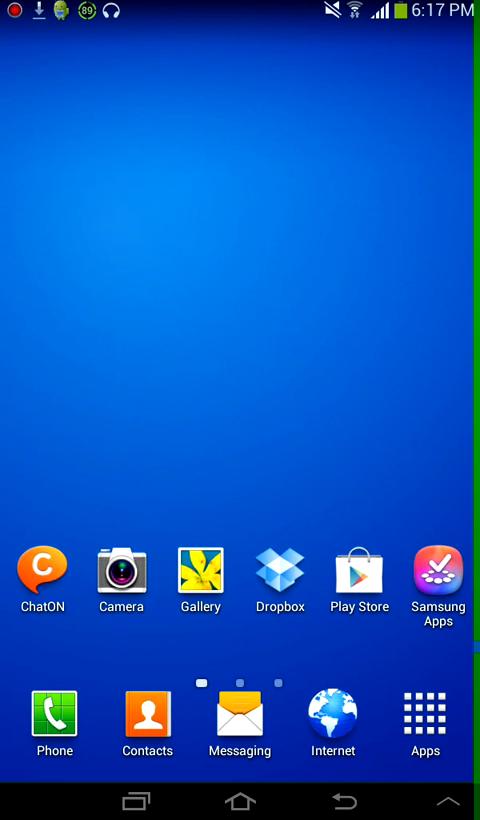
left_click(135, 800)
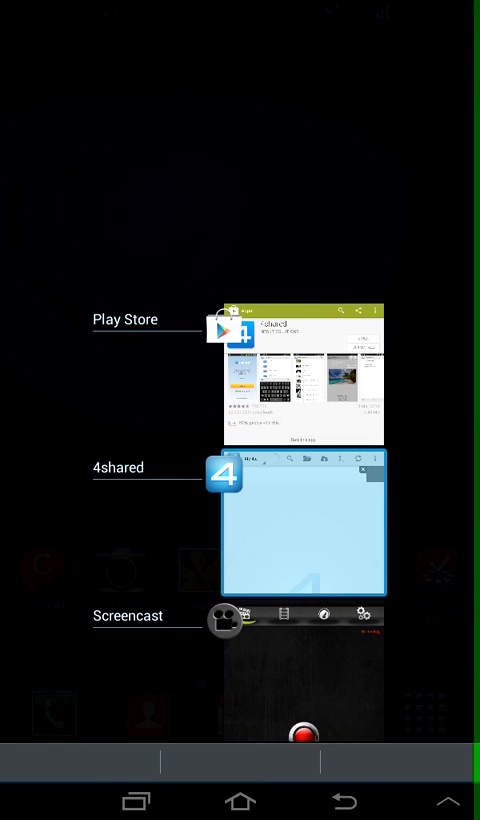
left_click(304, 520)
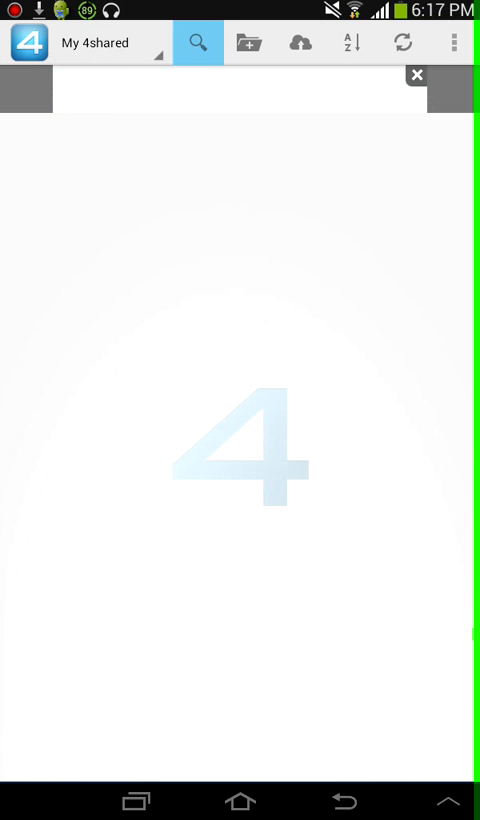
left_click(202, 43)
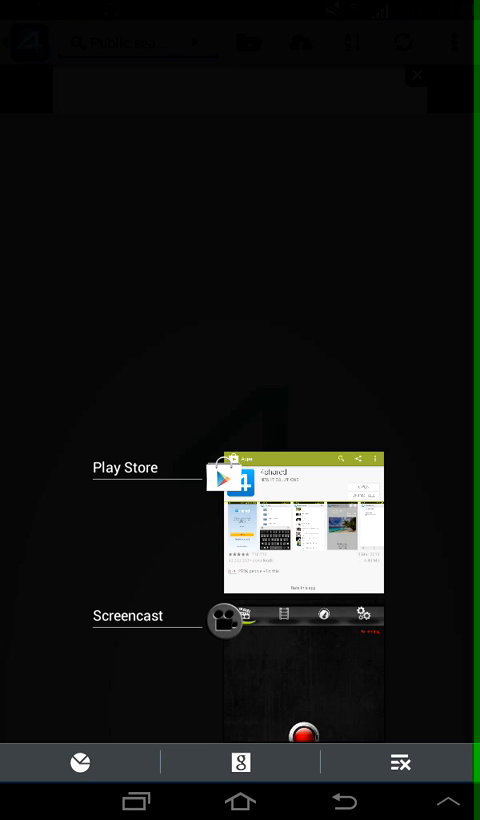
View the 4shared listing in Play Store, then bring up recent apps again.
left_click(300, 525)
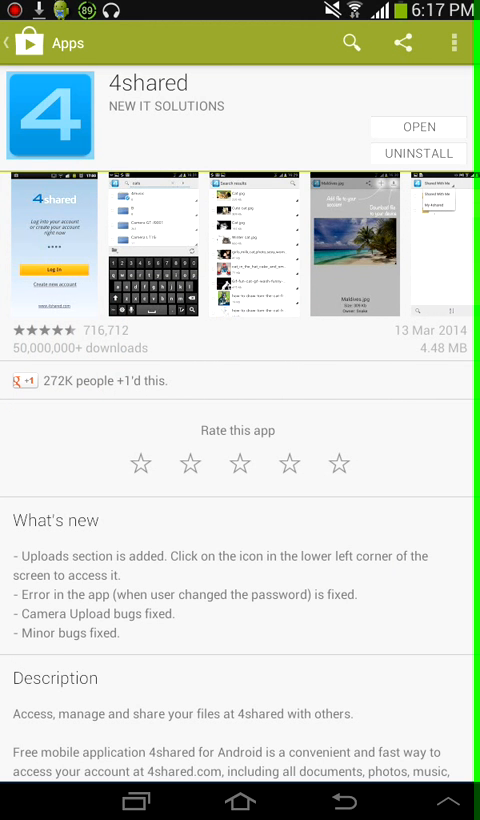
left_click(417, 127)
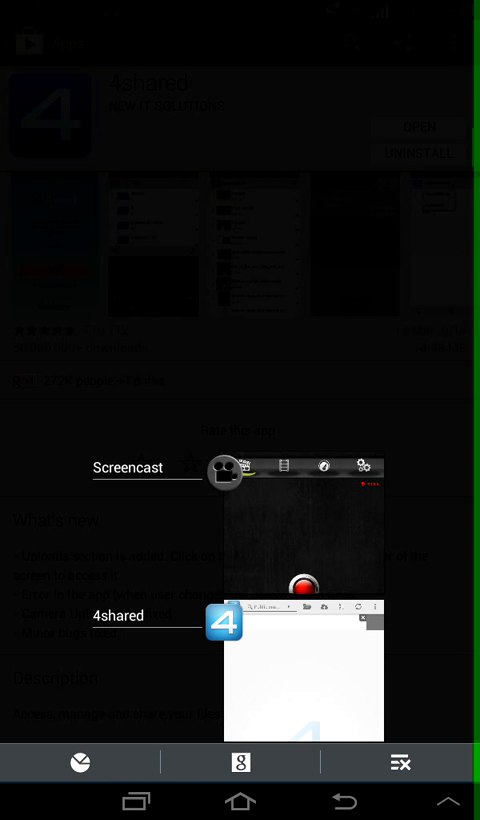
Search 4shared public files for 'master root' and pick a Root Master .apk result.
left_click(303, 670)
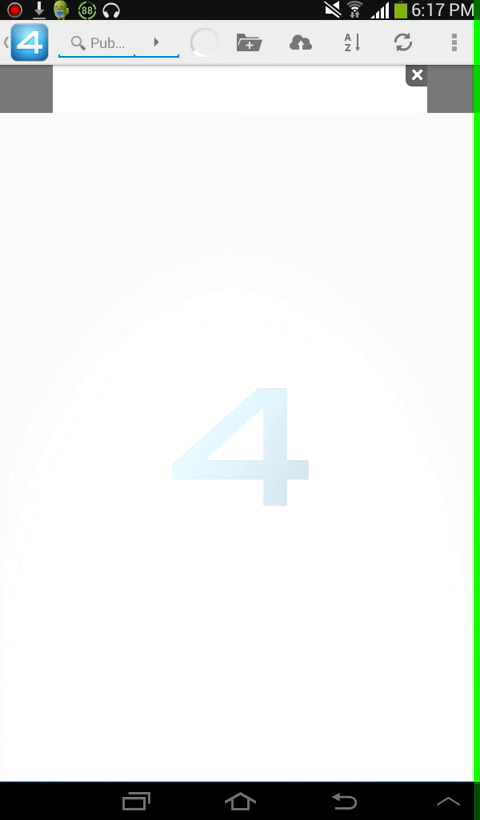
left_click(130, 43)
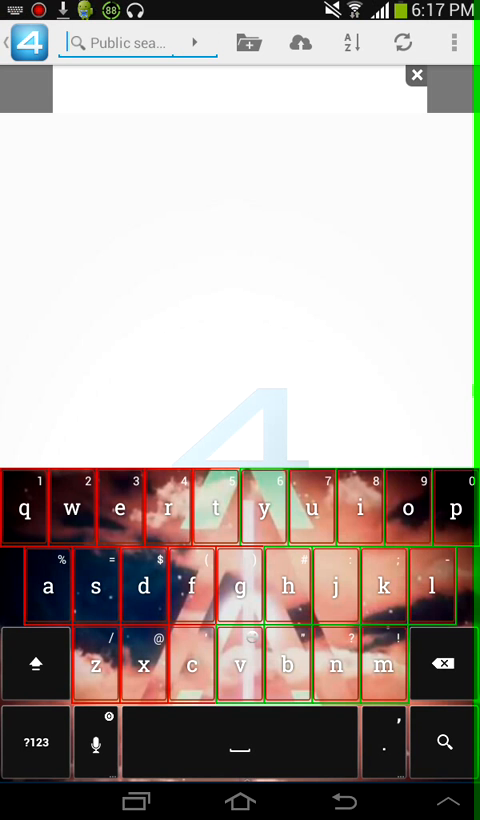
type("master")
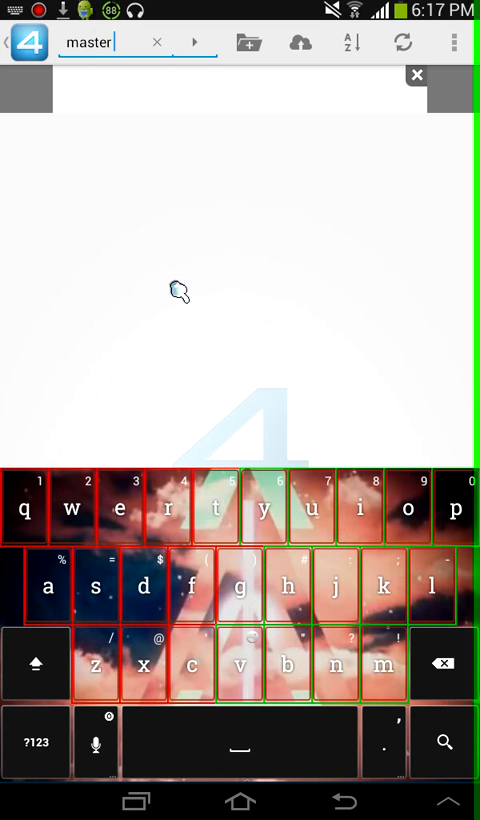
type("root")
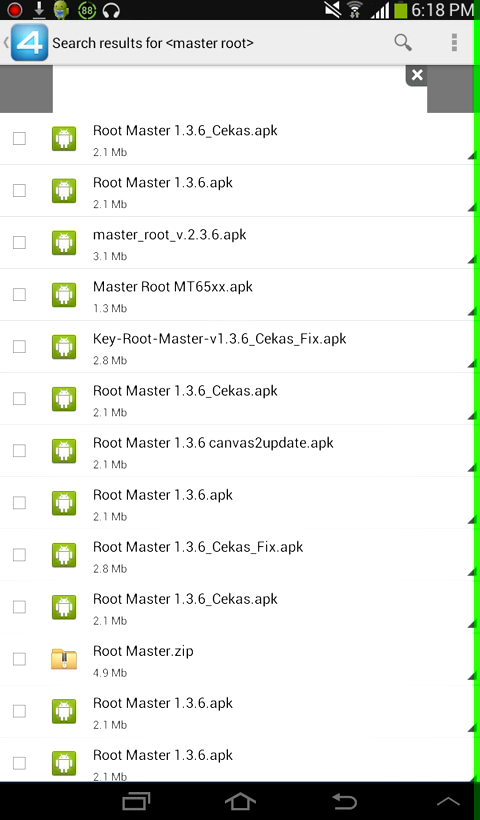
mouse_move(398, 516)
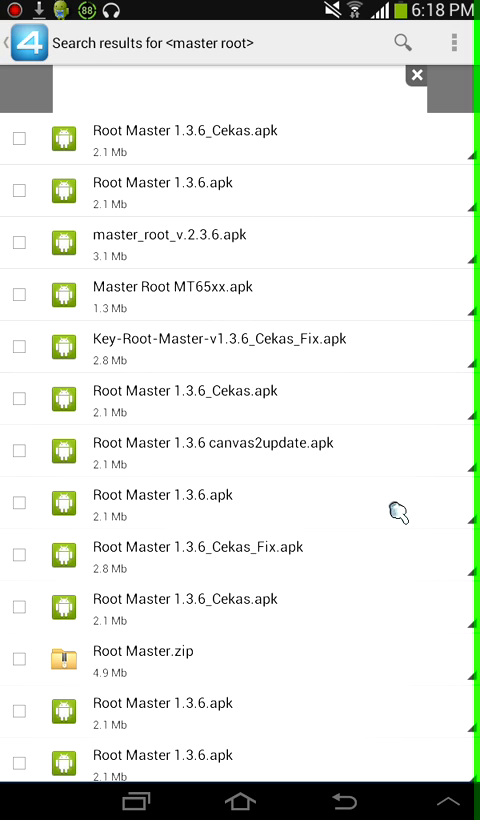
left_click(186, 139)
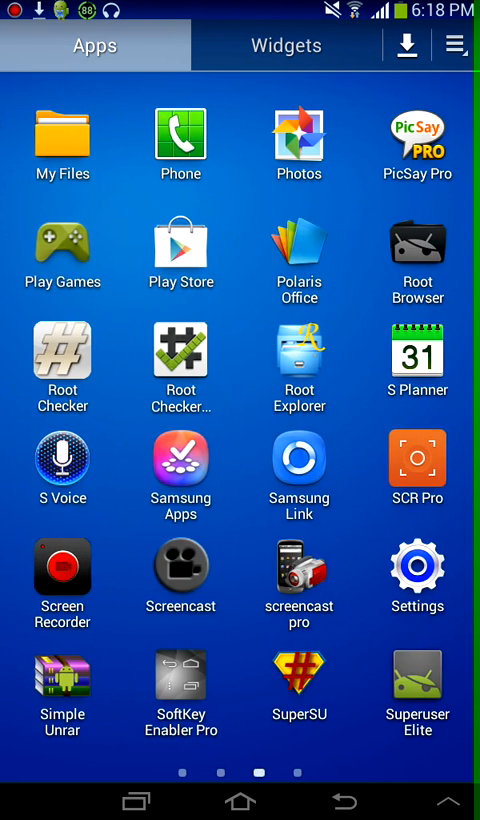
Swipe to the last Apps page and launch Key Root Master.
scroll("left", 3)
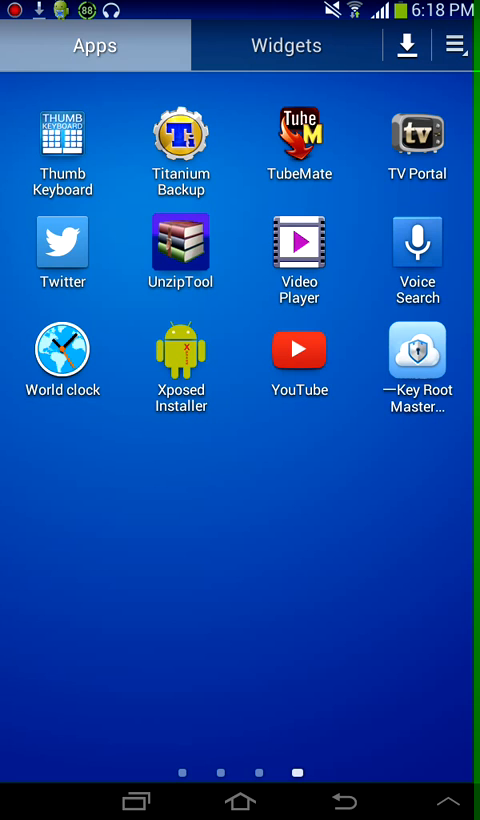
left_click(417, 350)
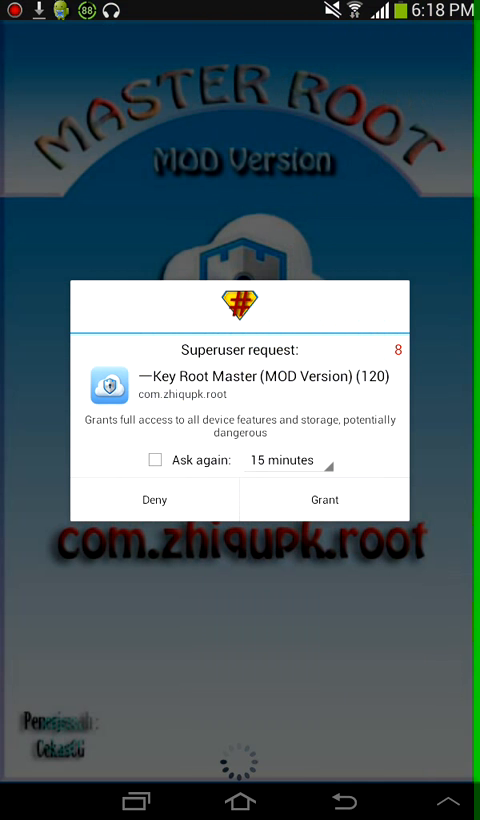
Grant Key Root Master superuser access, run Mulai Root, and dismiss the success dialog.
left_click(323, 499)
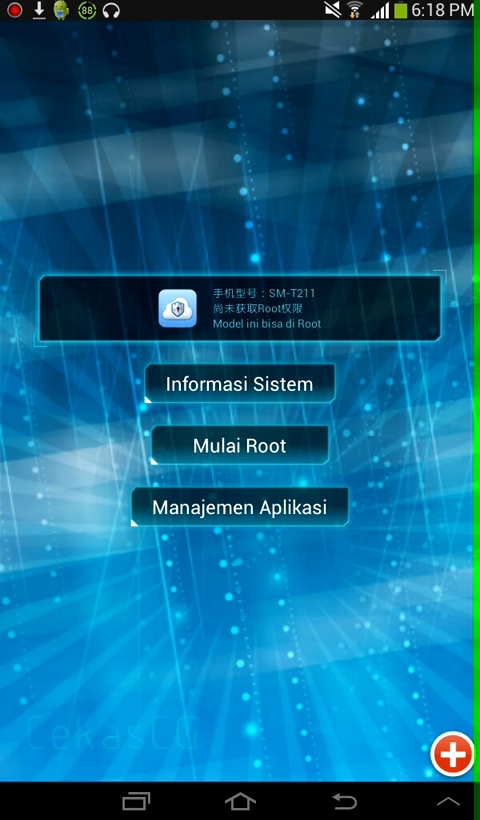
left_click(238, 383)
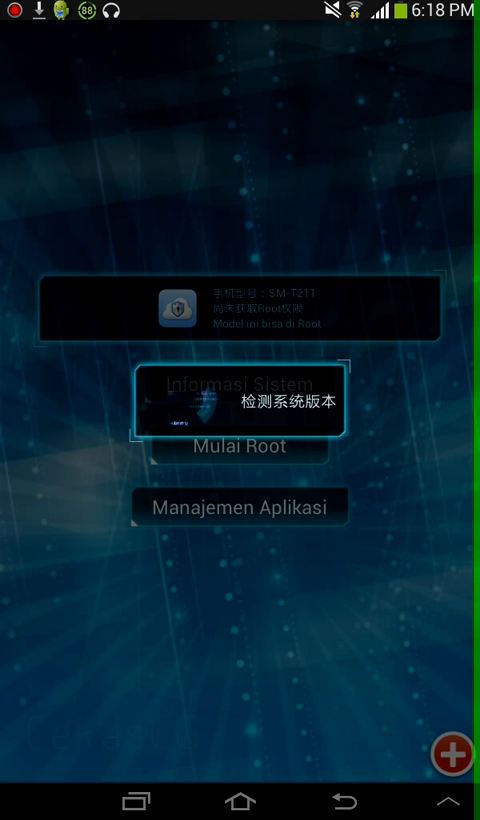
left_click(237, 400)
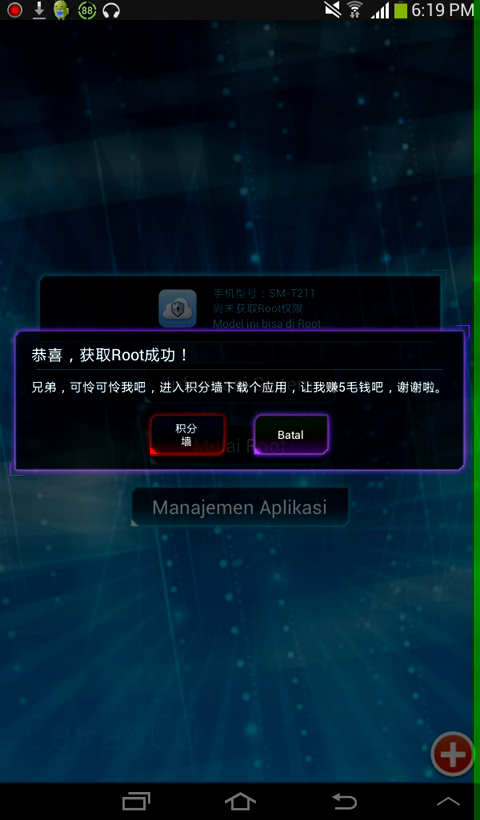
left_click(289, 434)
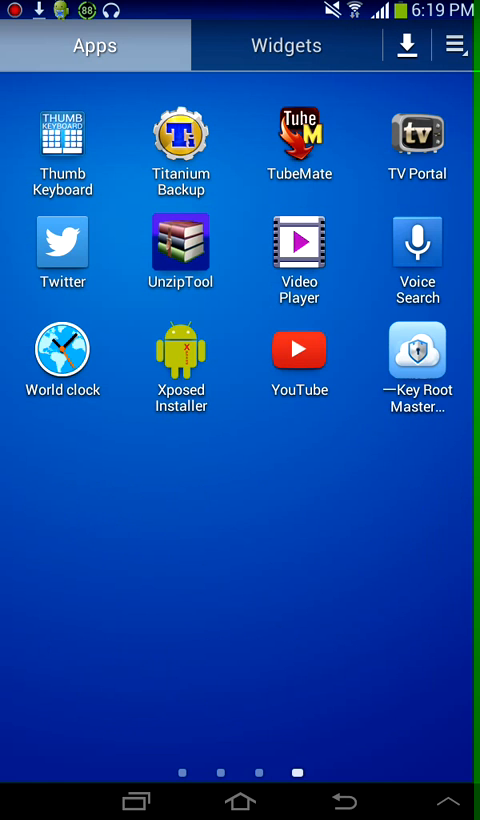
Swipe to the Apps page with Root Checker Basic and open it.
scroll("left", 3)
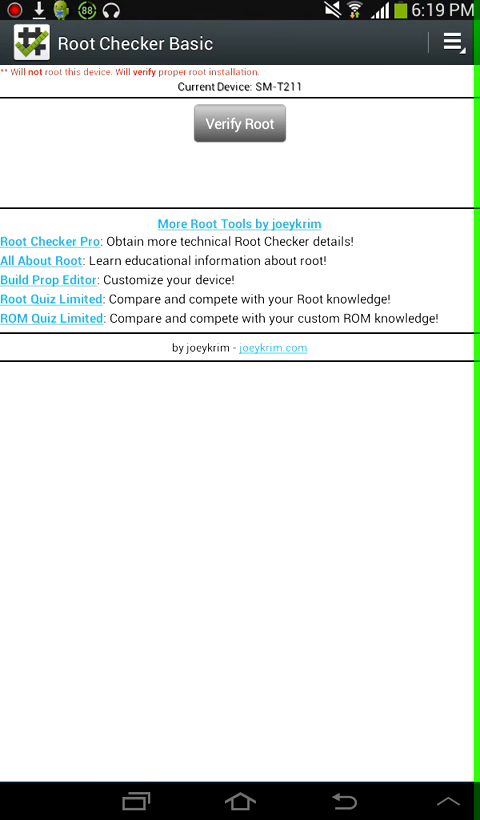
Verify root to see 'This device has root access', then go Home.
left_click(239, 123)
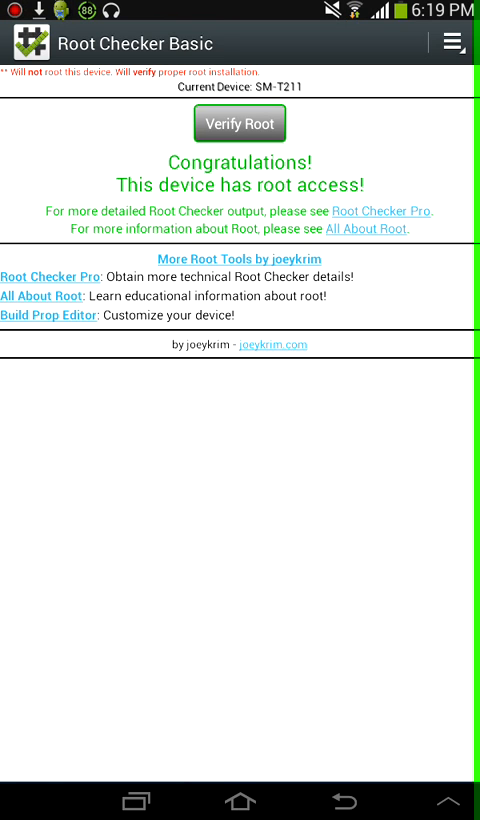
left_click(239, 801)
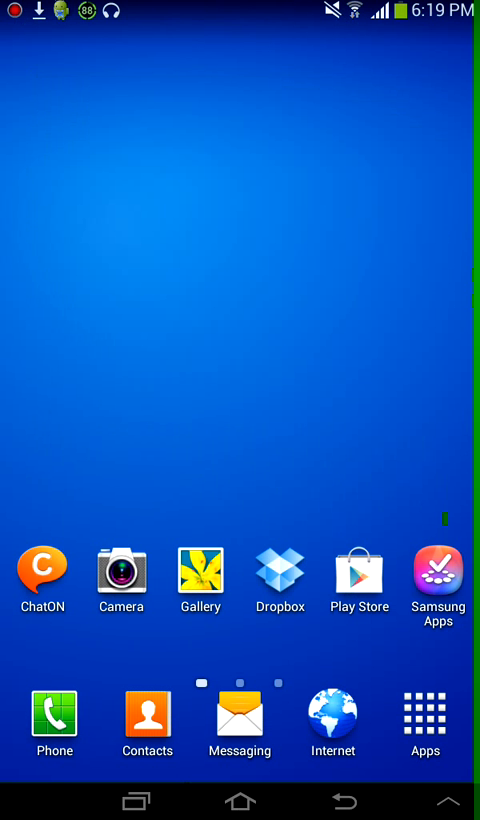